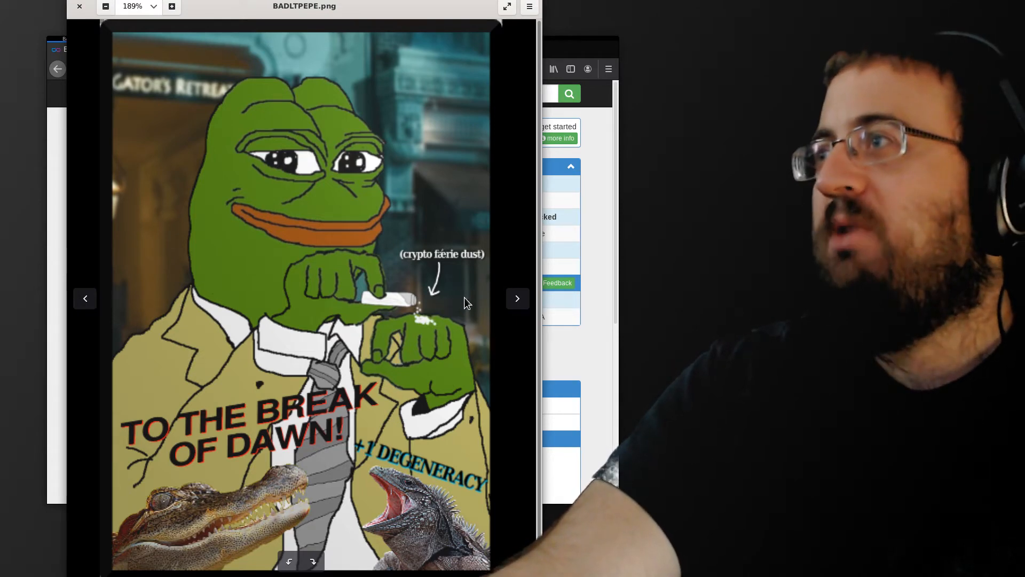
# Zoom into BADLTPEPE.png, close Image Viewer, and bring up The face of Satoshi on Sparkshot.
pyautogui.click(172, 6)
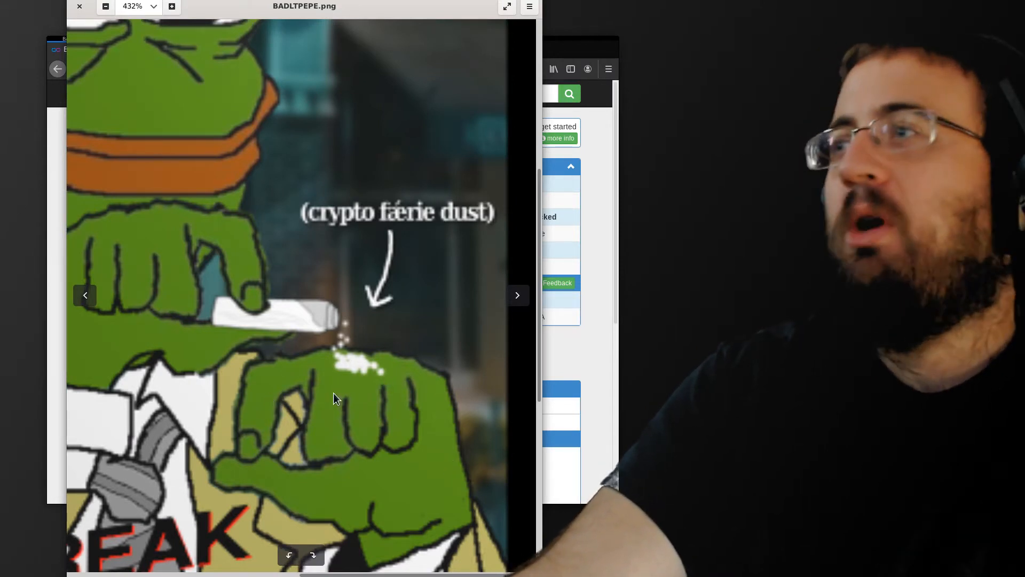
pyautogui.click(79, 7)
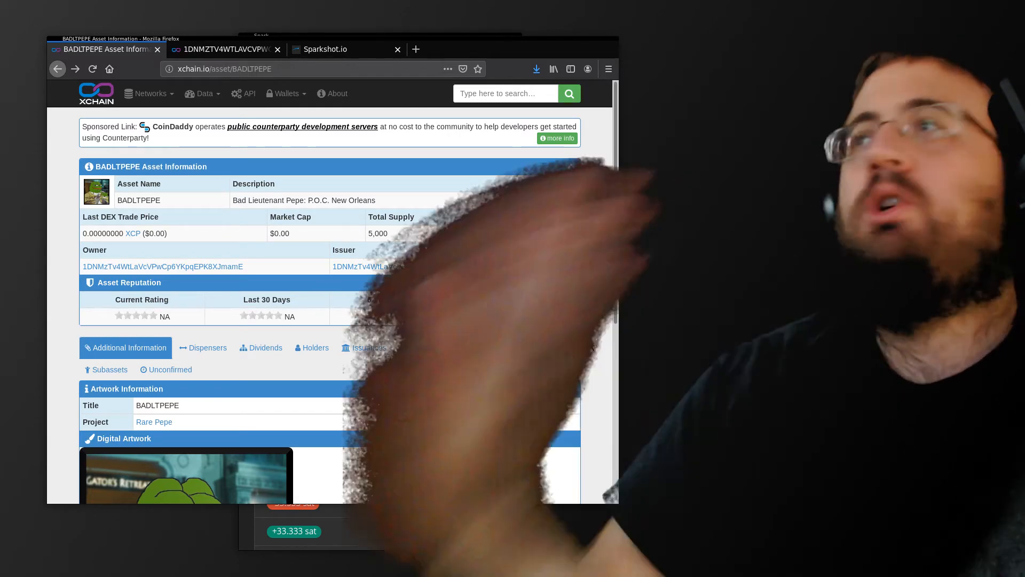
pyautogui.click(326, 50)
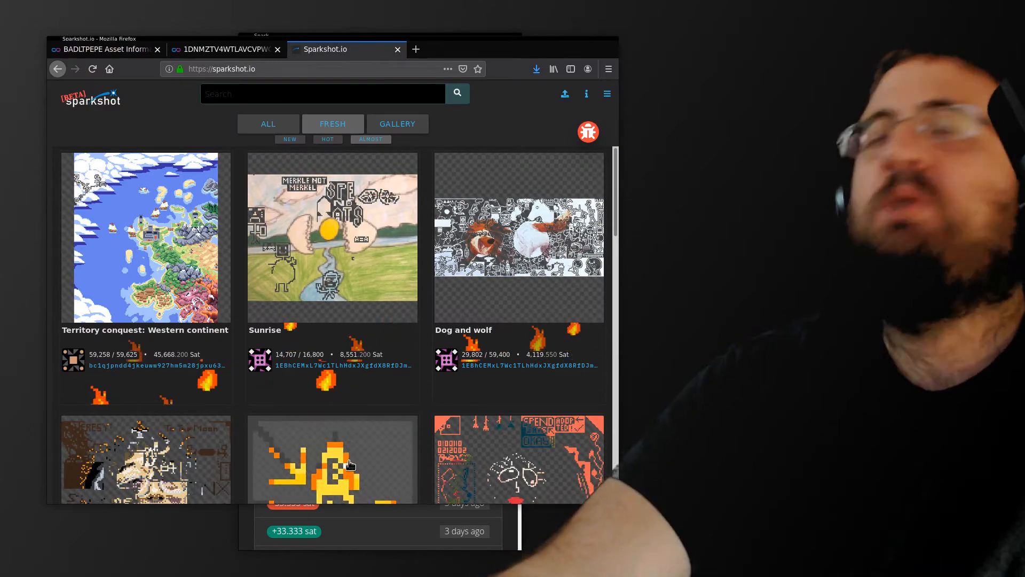
pyautogui.scroll(-3)
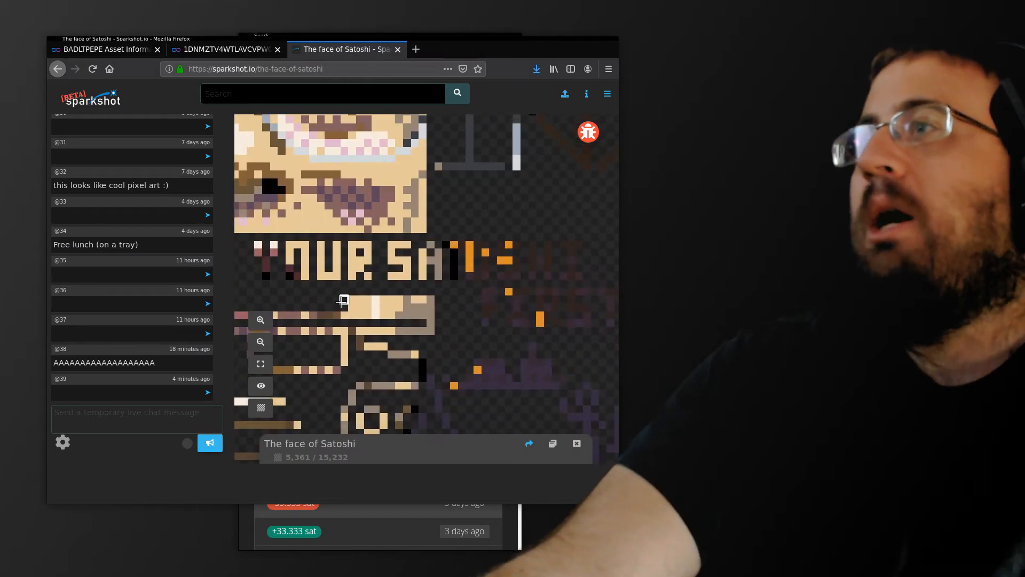
pyautogui.moveTo(327, 299)
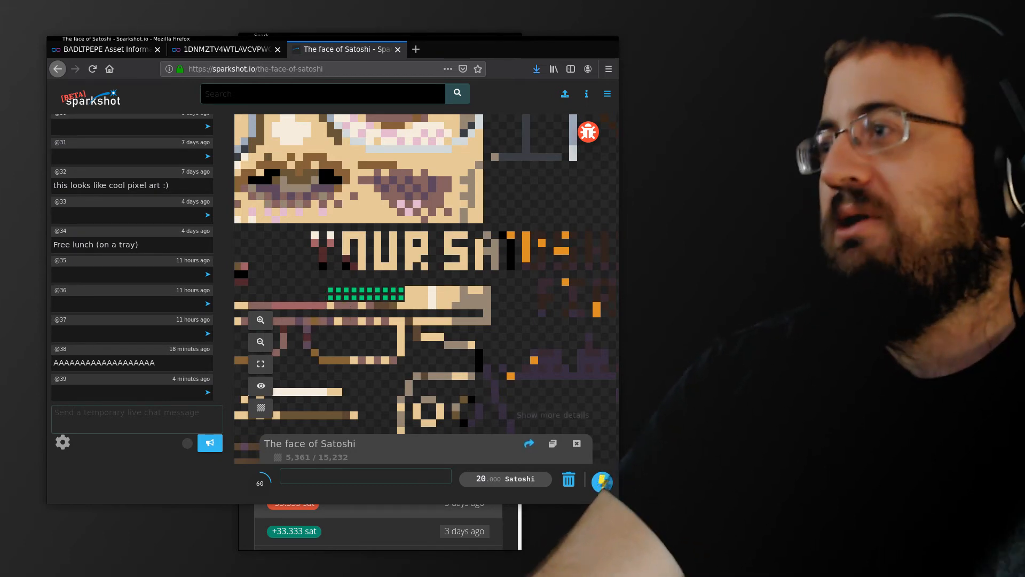
# Pay the 20 sat Lightning invoice through Spark as the external payment app.
pyautogui.click(602, 481)
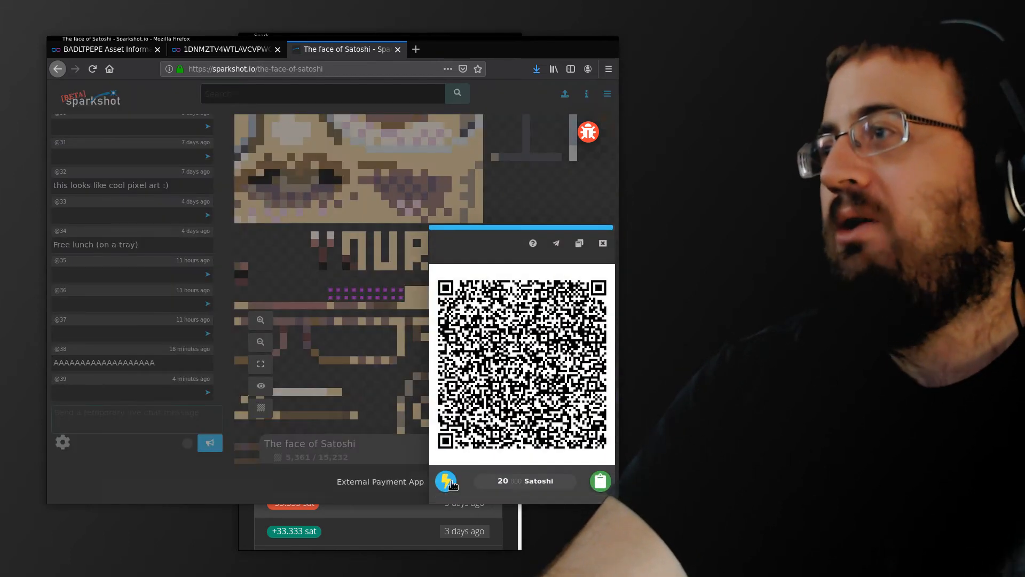
pyautogui.click(447, 481)
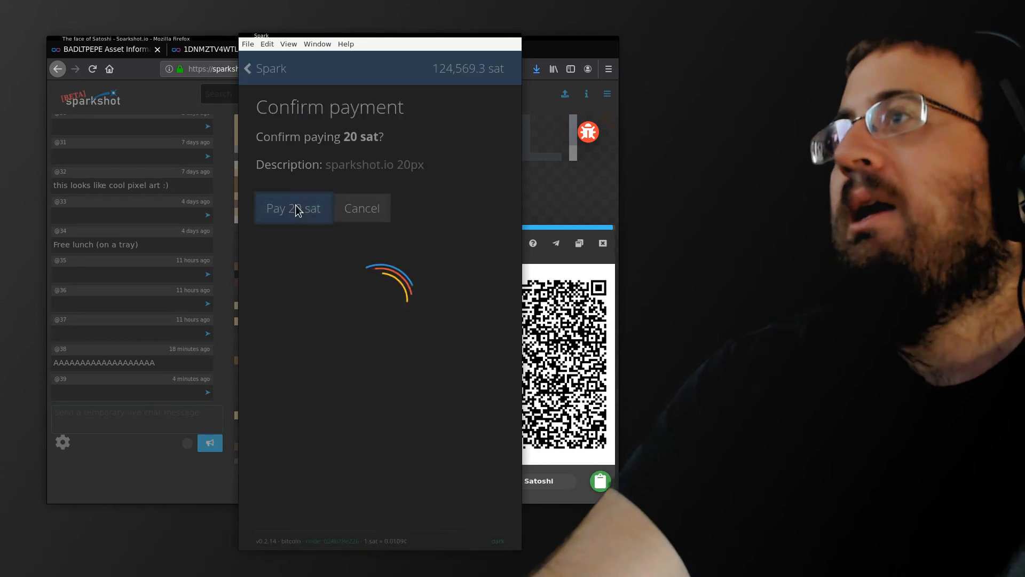
pyautogui.click(292, 208)
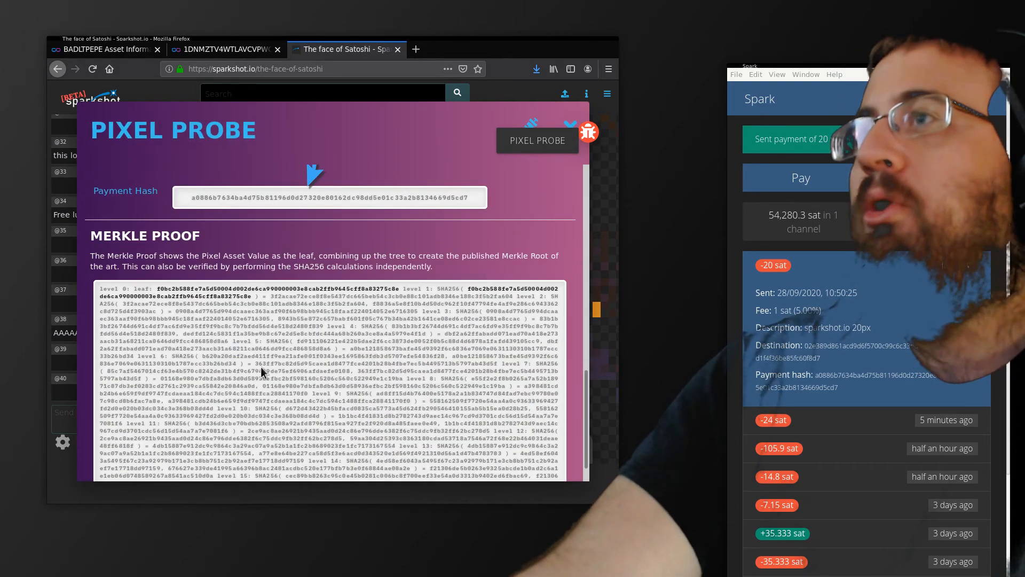
# Scroll the Pixel Probe to the Merkle proof, then close it to see 5,381 pixels painted.
pyautogui.click(531, 126)
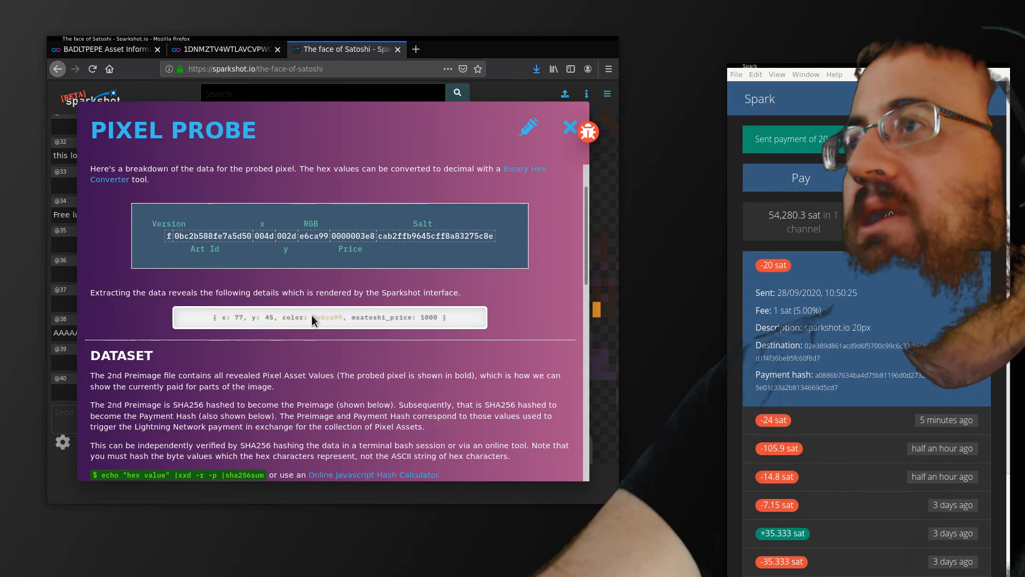
pyautogui.scroll(-3)
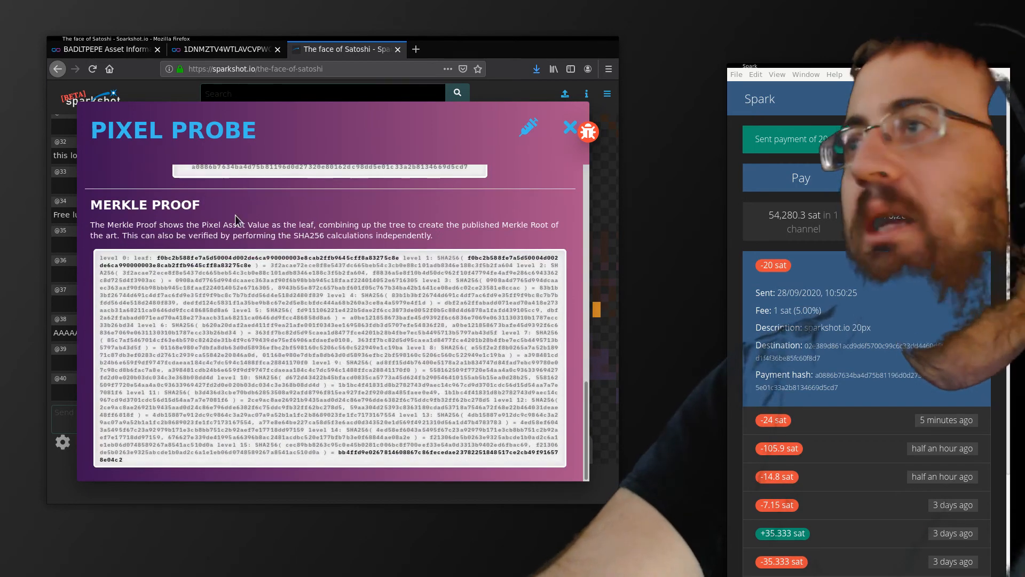
pyautogui.click(570, 128)
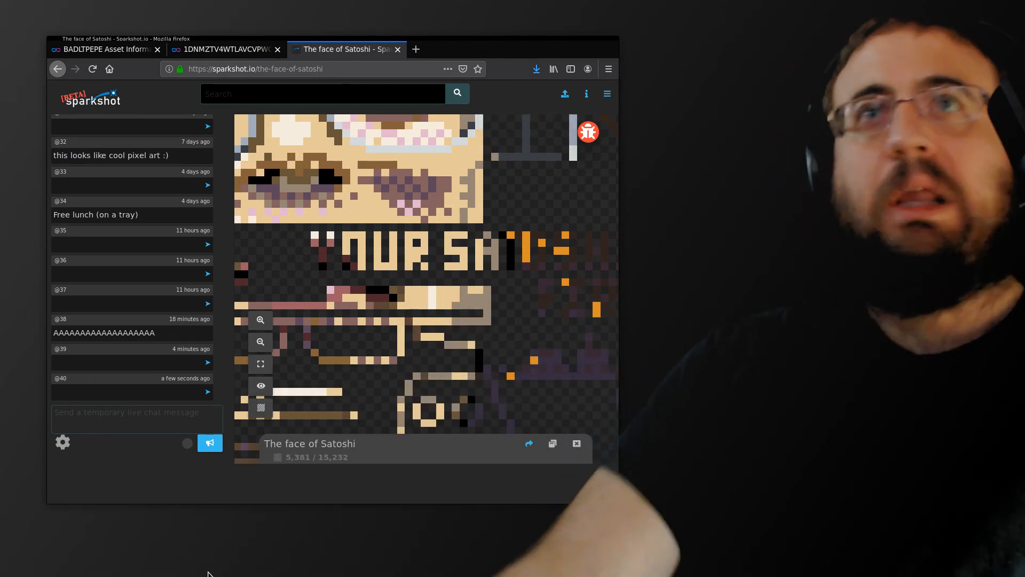
pyautogui.moveTo(314, 322)
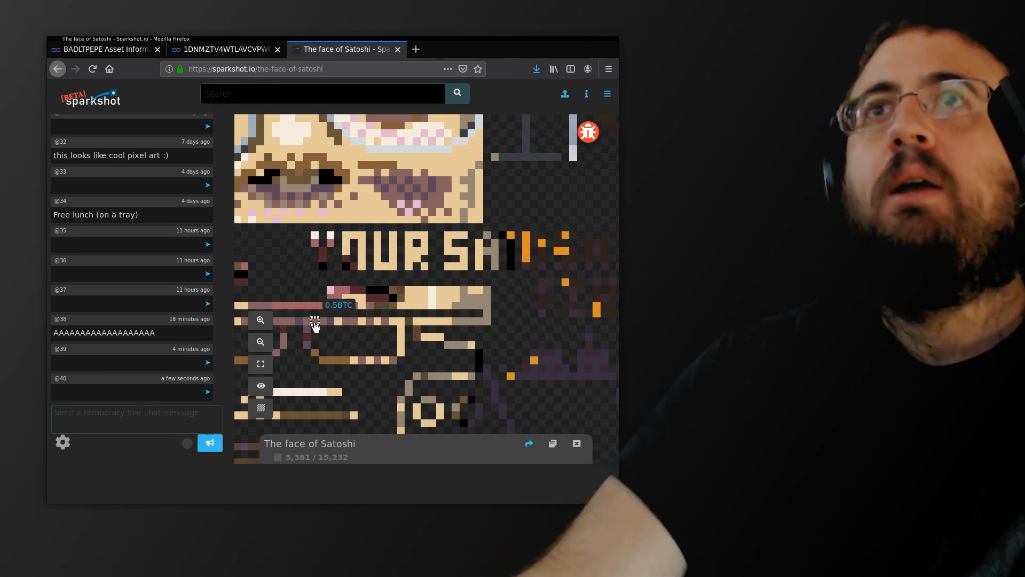